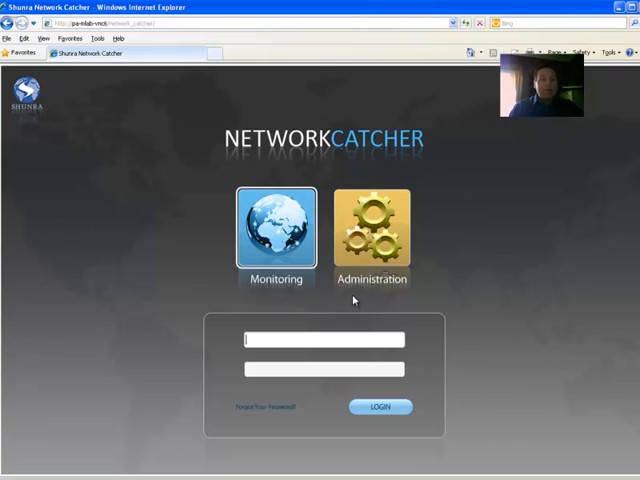
pyautogui.moveTo(360, 297)
pyautogui.write('Administrator')
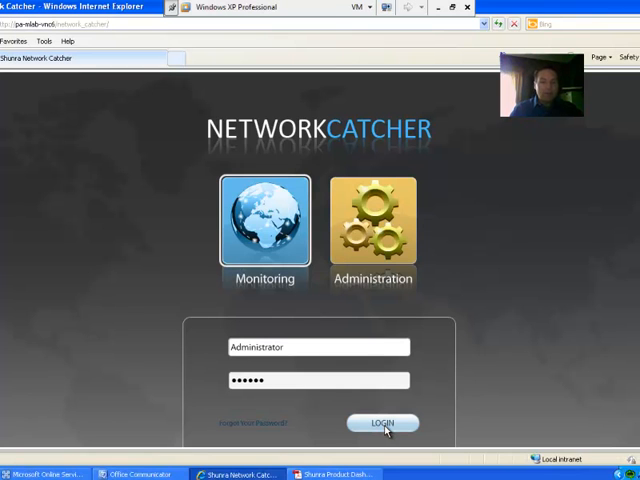
# - Log in as Administrator, glance at Monitors, and return to the Endpoints list
pyautogui.click(383, 423)
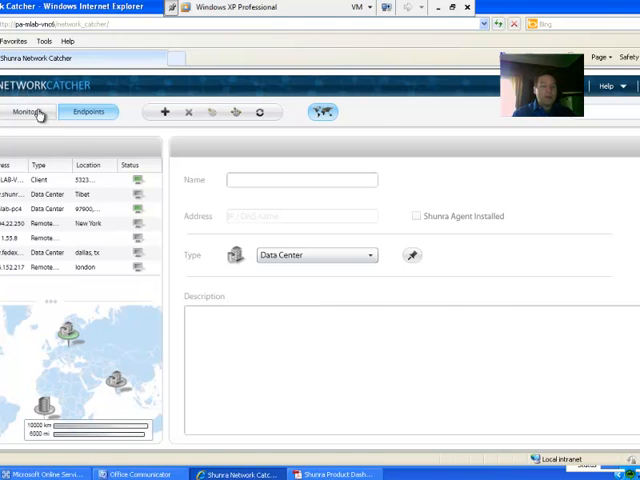
pyautogui.click(27, 111)
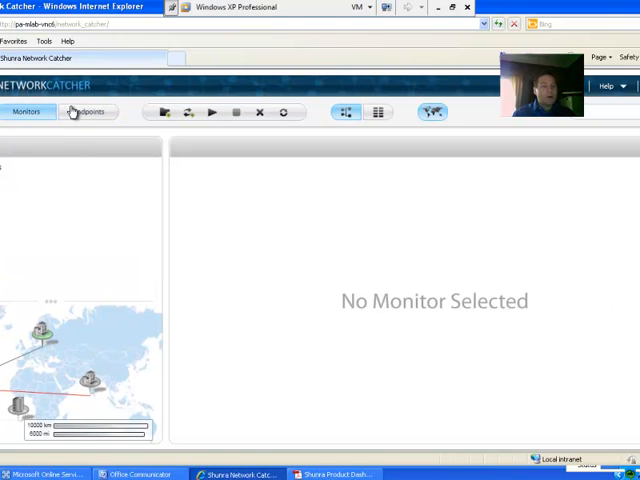
pyautogui.click(88, 111)
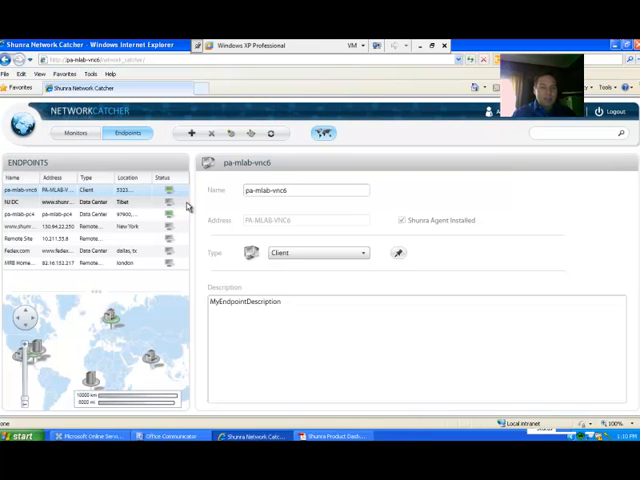
pyautogui.moveTo(191, 133)
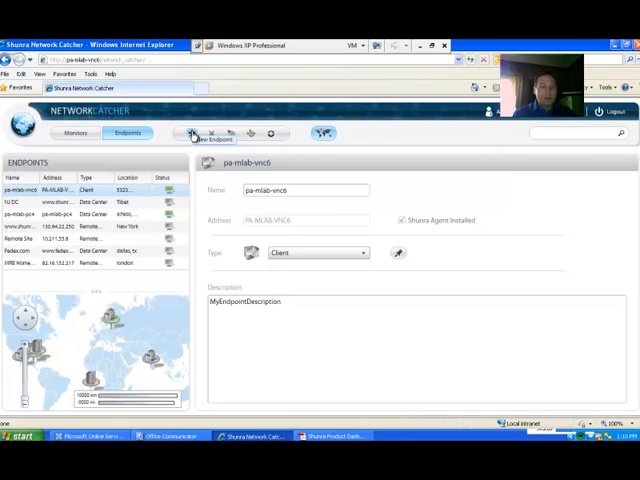
pyautogui.click(191, 133)
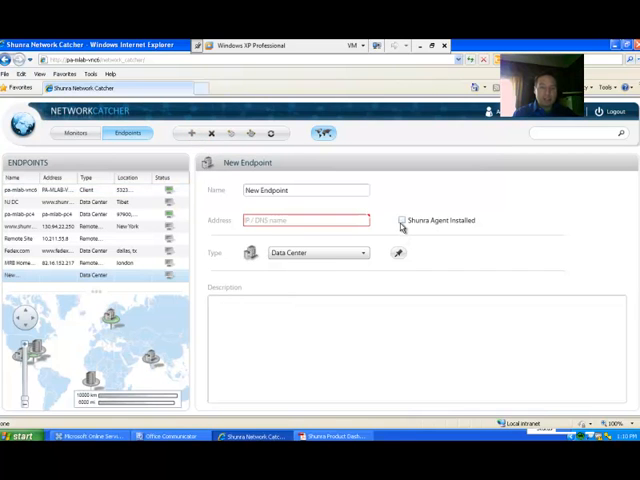
pyautogui.click(401, 220)
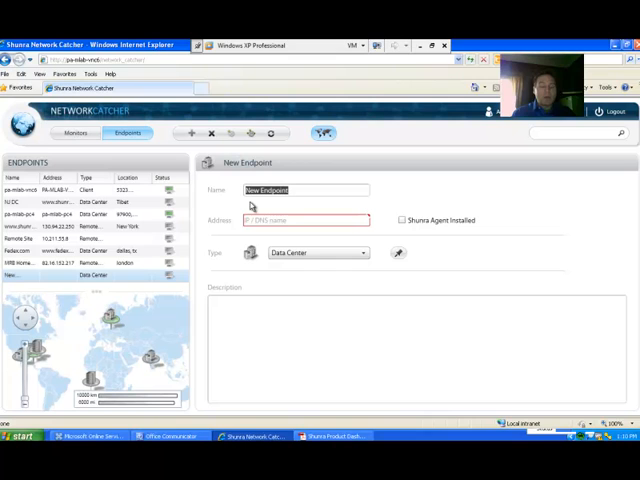
pyautogui.write('w')
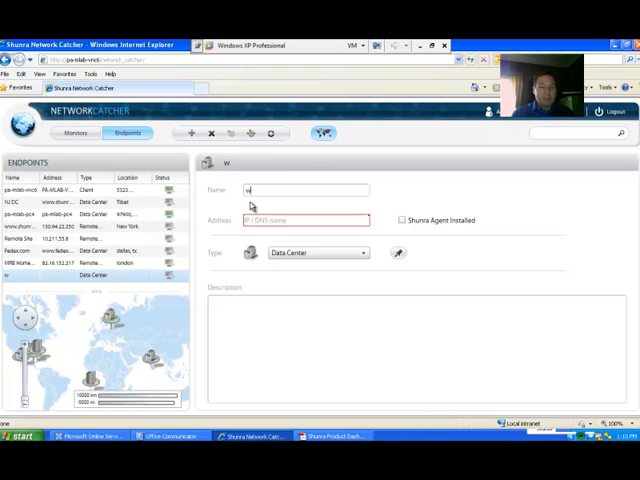
pyautogui.write('ww.google.com')
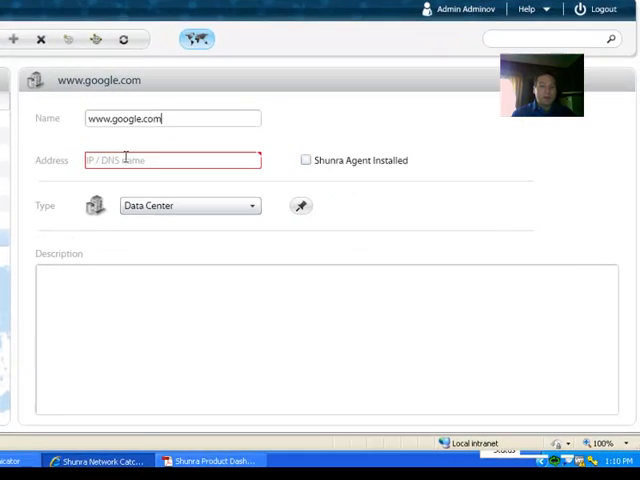
pyautogui.write('www.google.com')
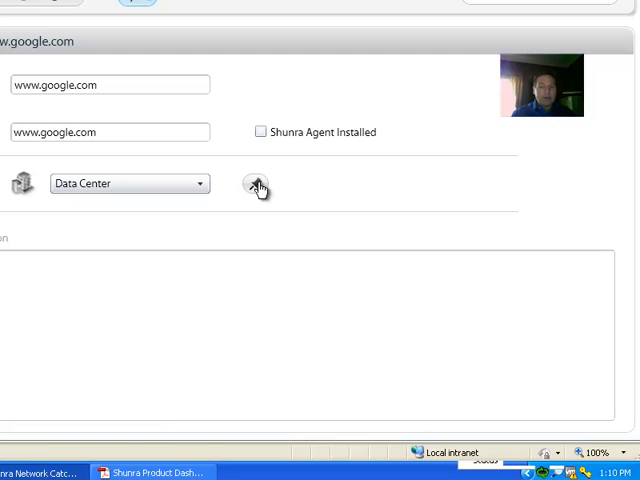
# - Replace the location zip code with 'plano' and look up Plano, TX
pyautogui.click(256, 184)
pyautogui.write('79731, TX')
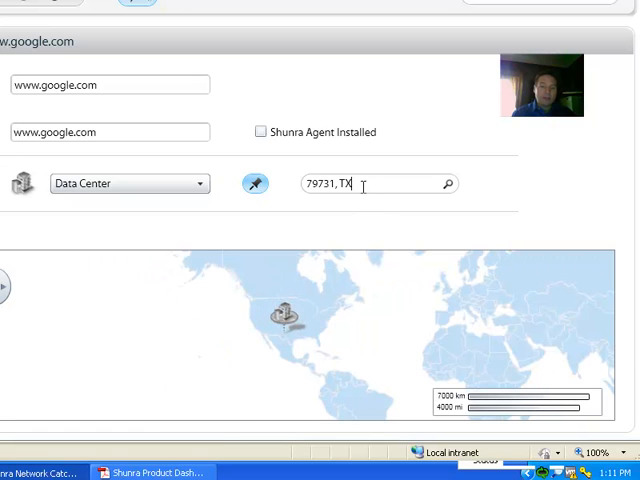
pyautogui.doubleClick(320, 183)
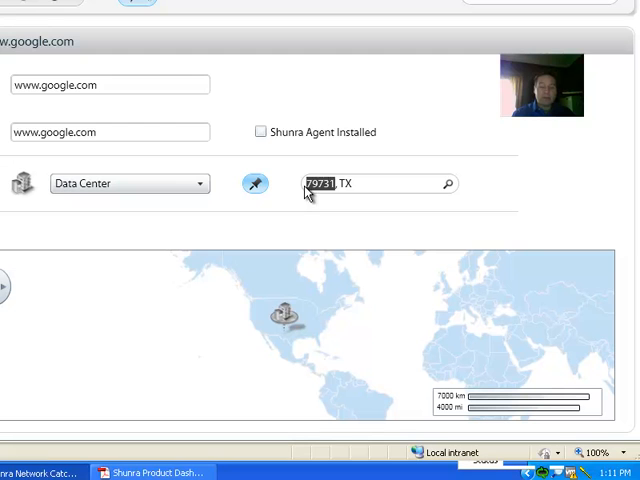
pyautogui.write('plano, TX')
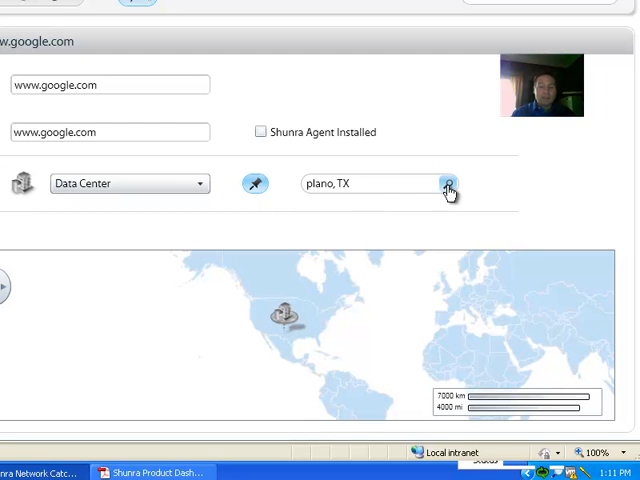
pyautogui.click(448, 184)
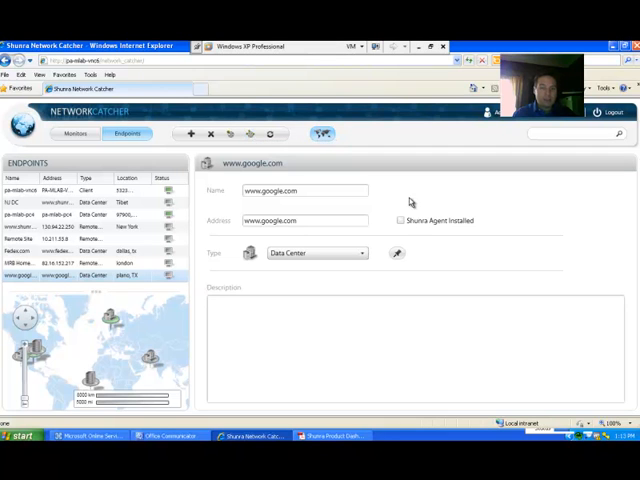
# - Scan the listed endpoints from the Endpoints toolbar
pyautogui.click(401, 220)
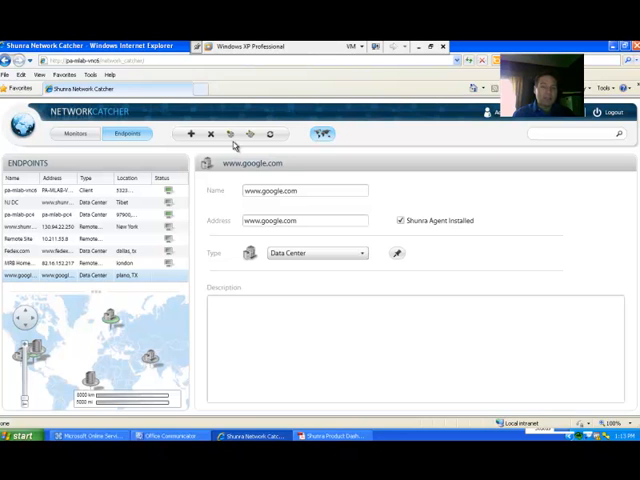
pyautogui.moveTo(230, 134)
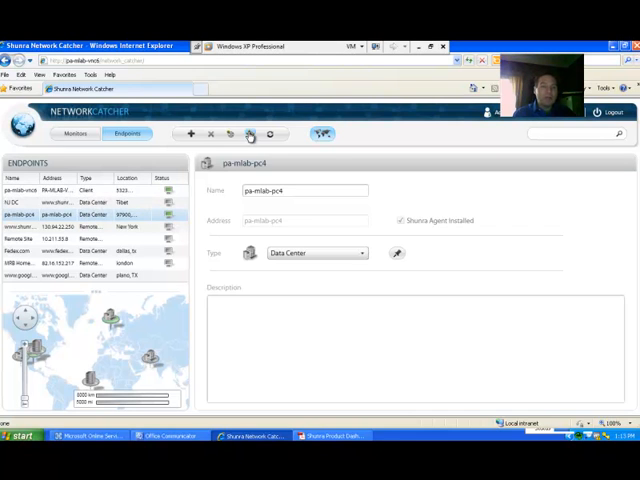
pyautogui.moveTo(248, 205)
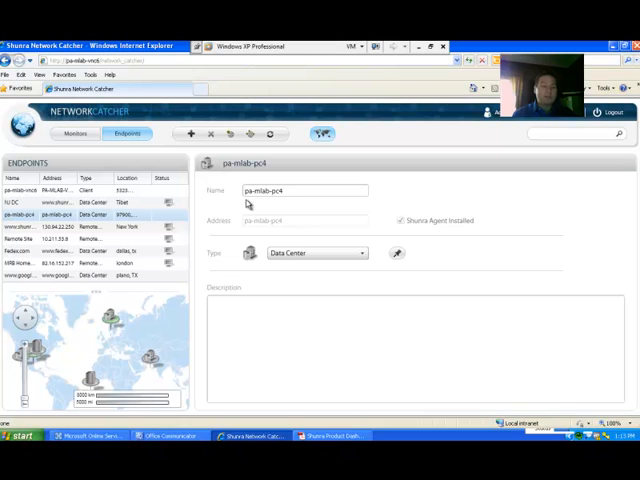